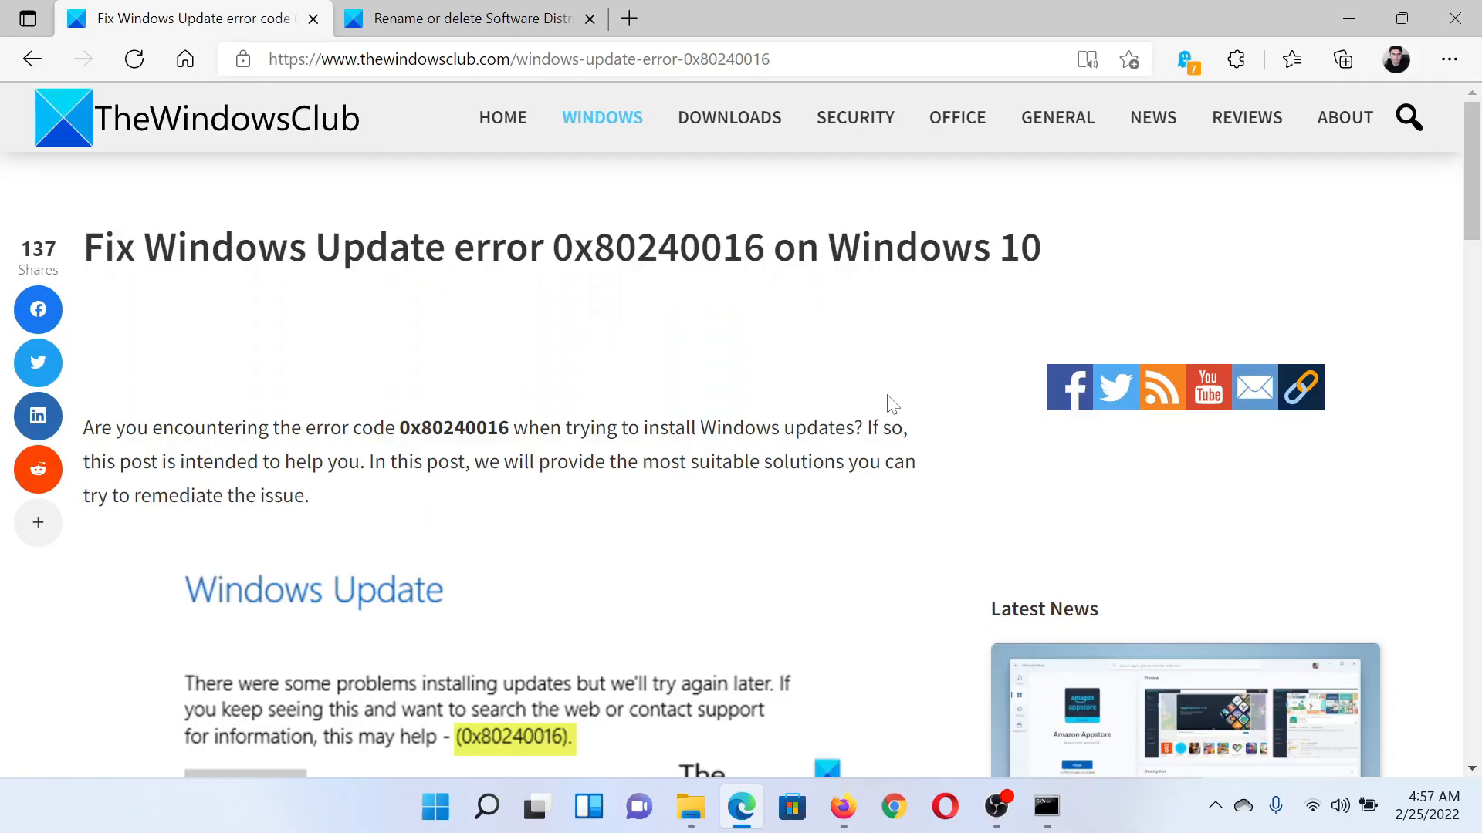
pyautogui.moveTo(876, 404)
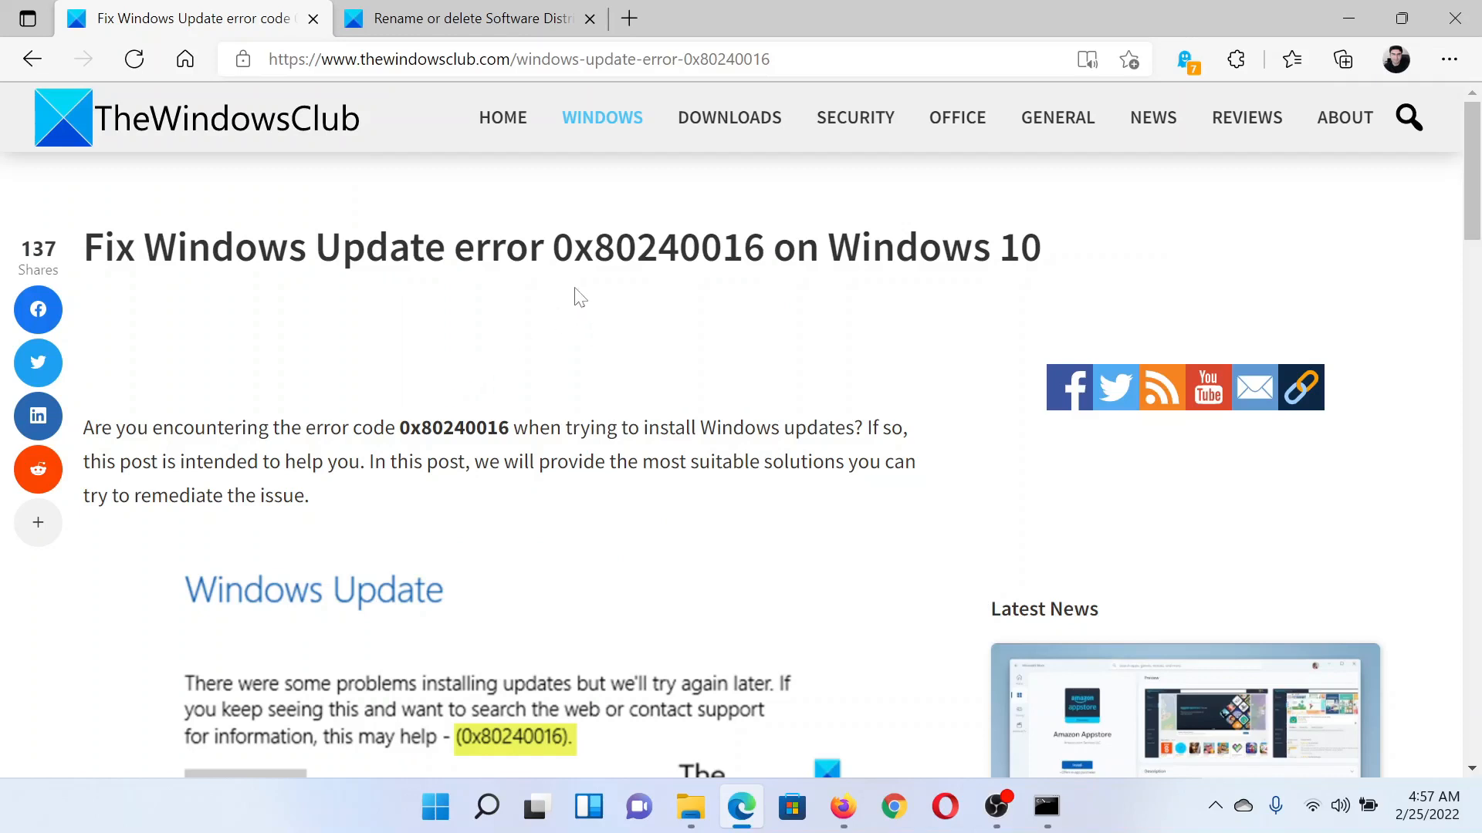
pyautogui.moveTo(673, 298)
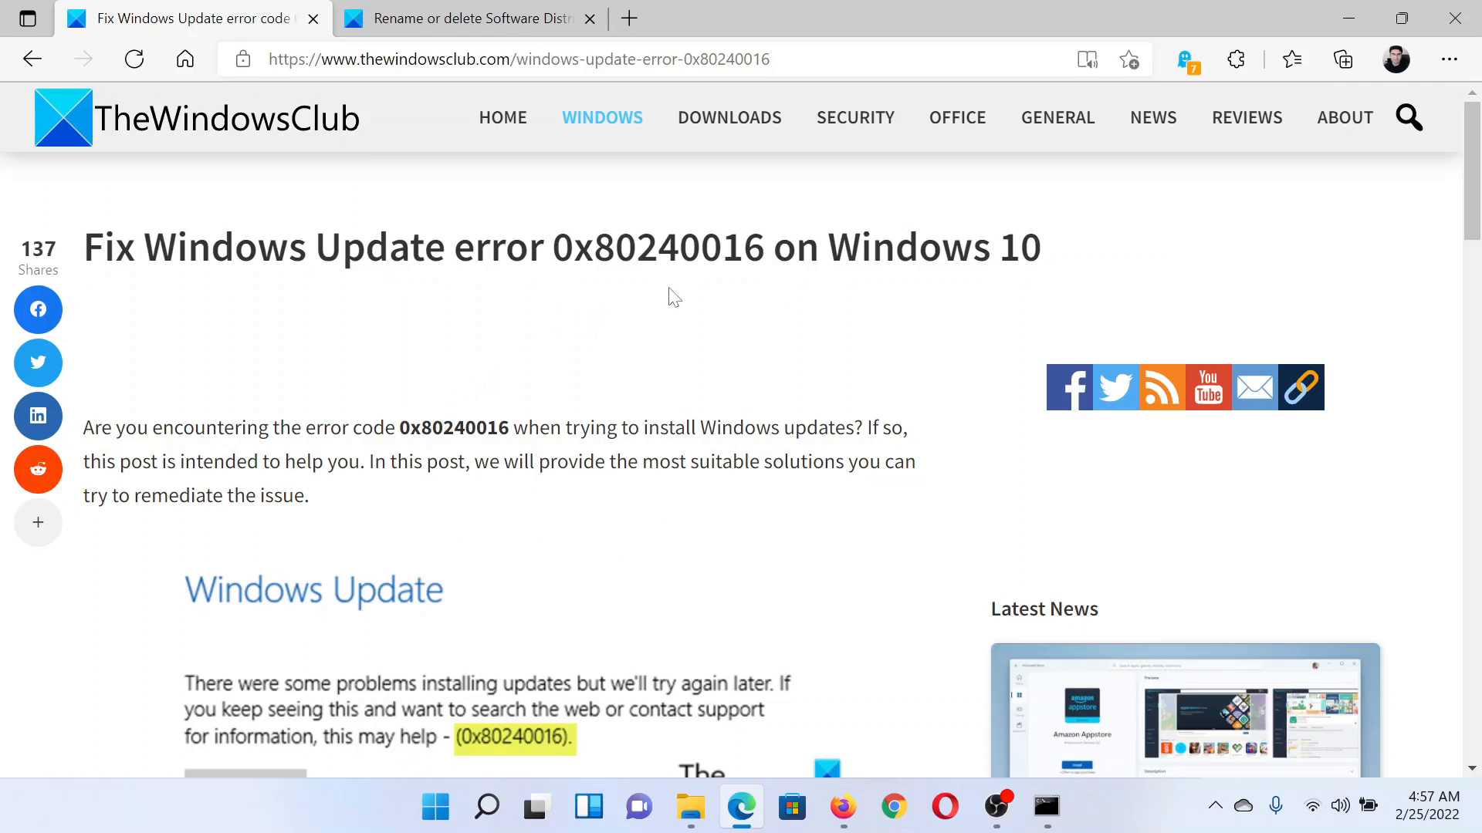
pyautogui.moveTo(842, 296)
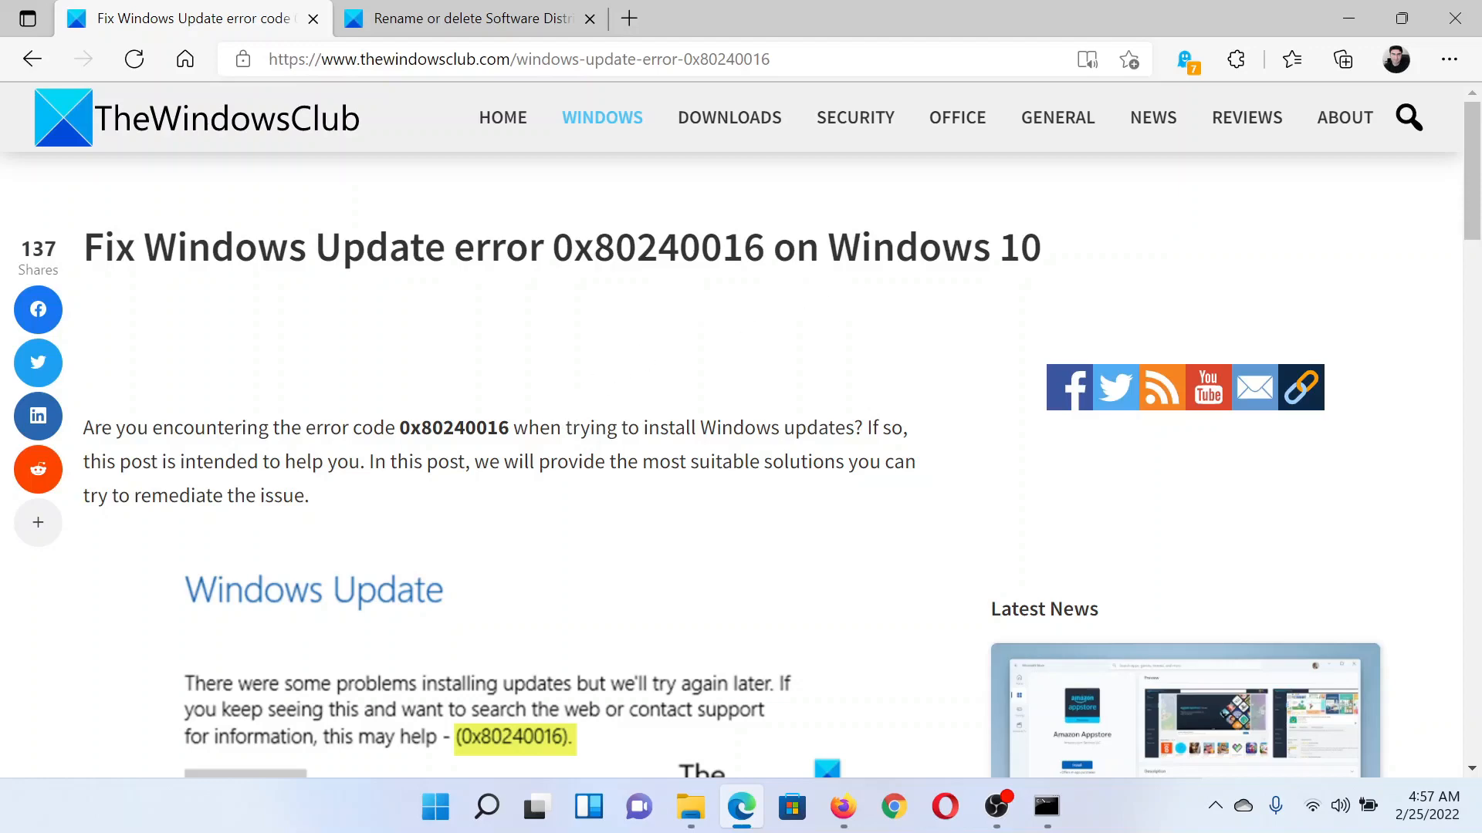
# Scroll the article down to its numbered list of four fixes for error 0x80240016.
pyautogui.scroll(-3)
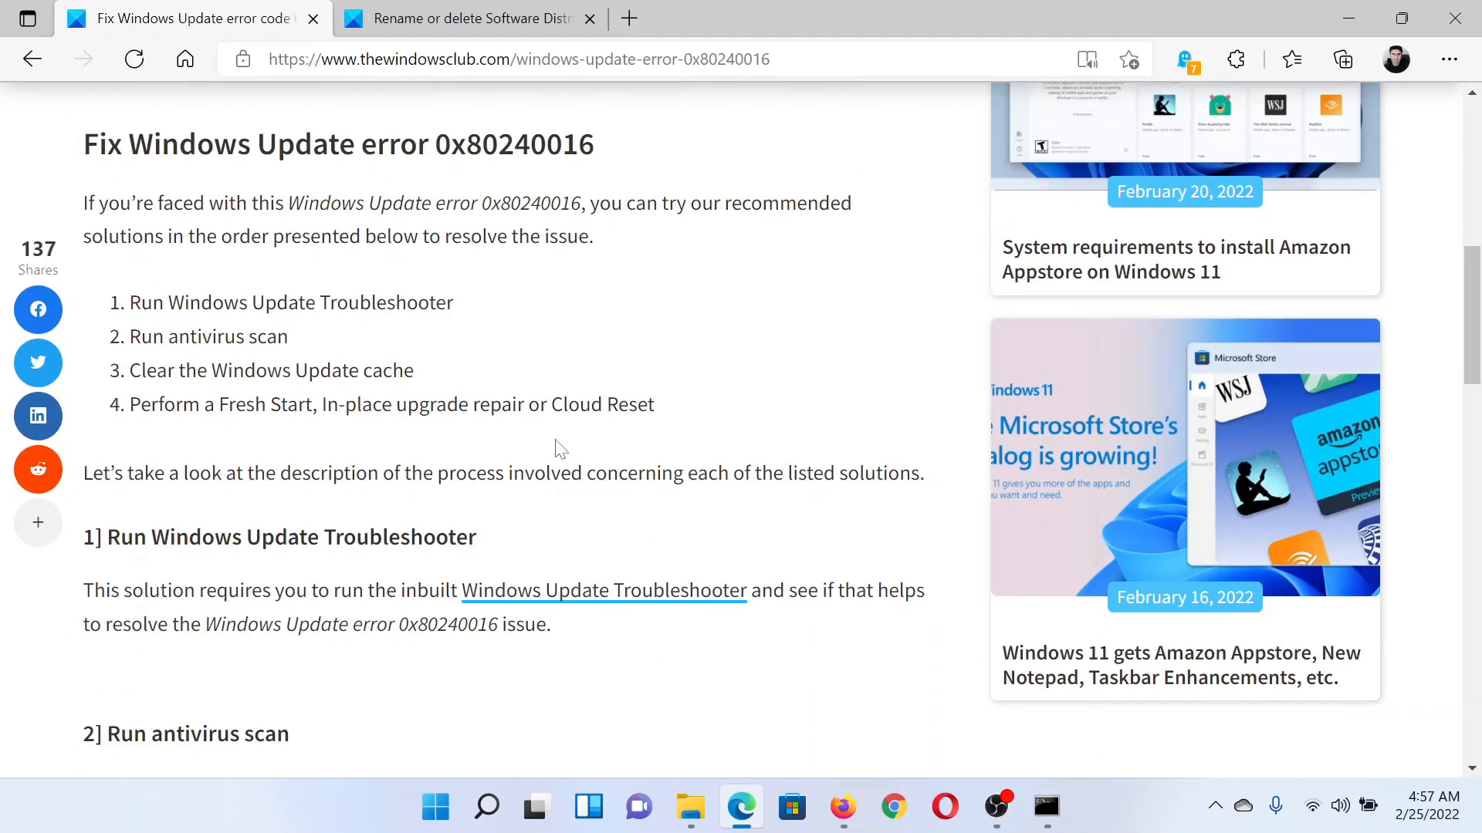
# Reach Settings > System > Troubleshoot from the Start menu and choose Other troubleshooters.
pyautogui.rightClick(434, 805)
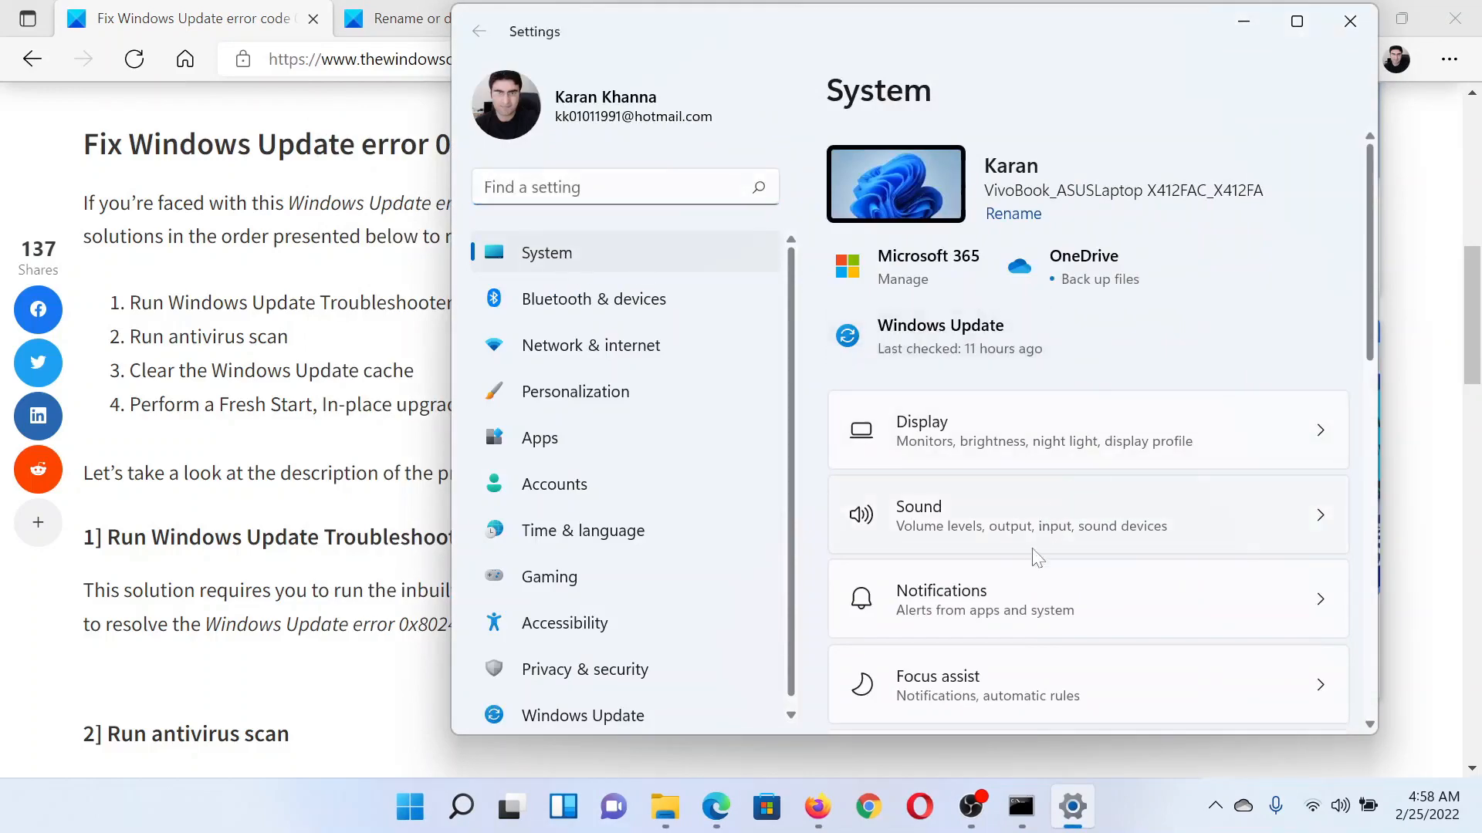
pyautogui.scroll(-3)
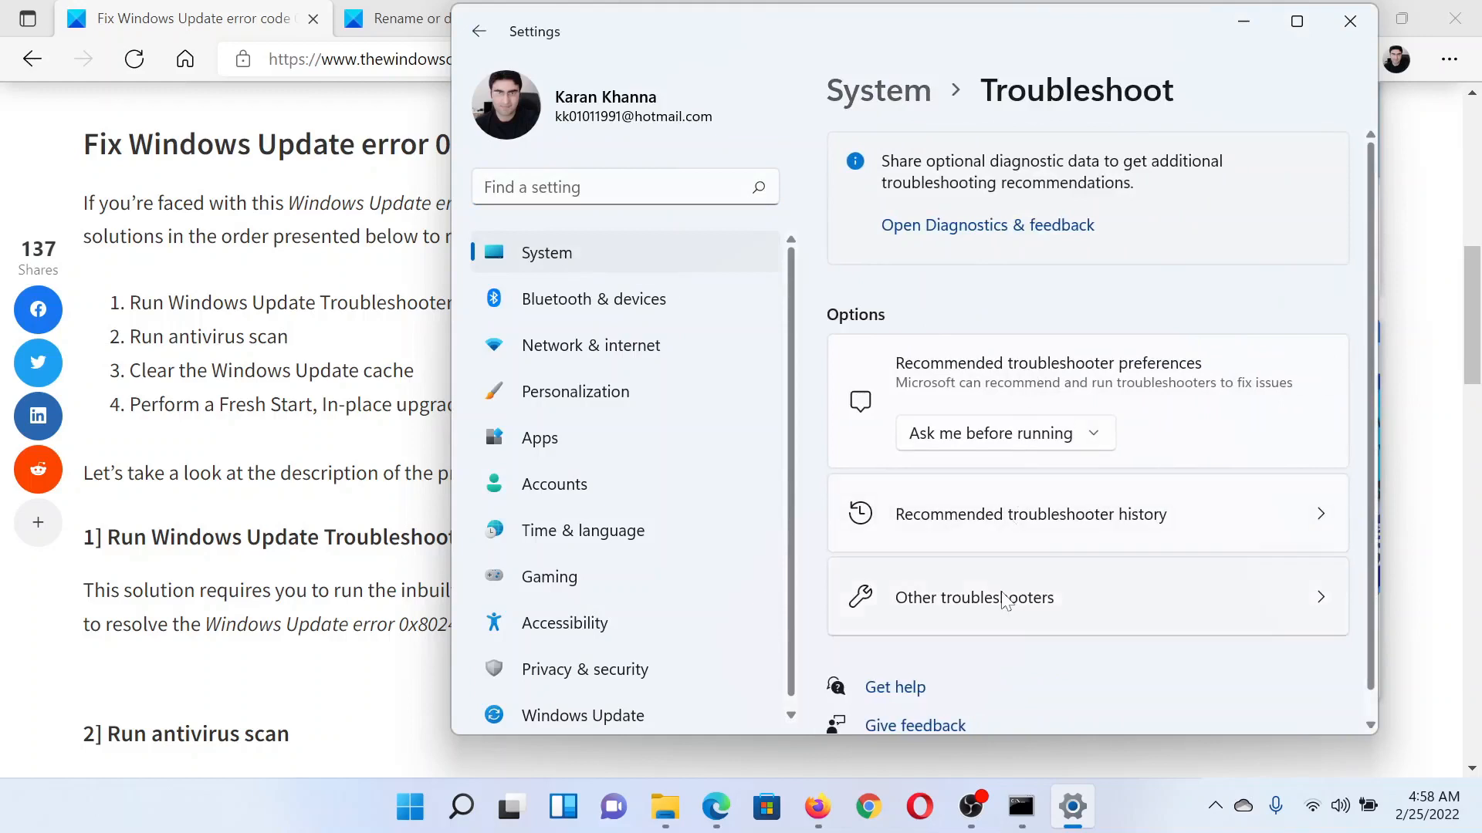
pyautogui.click(973, 598)
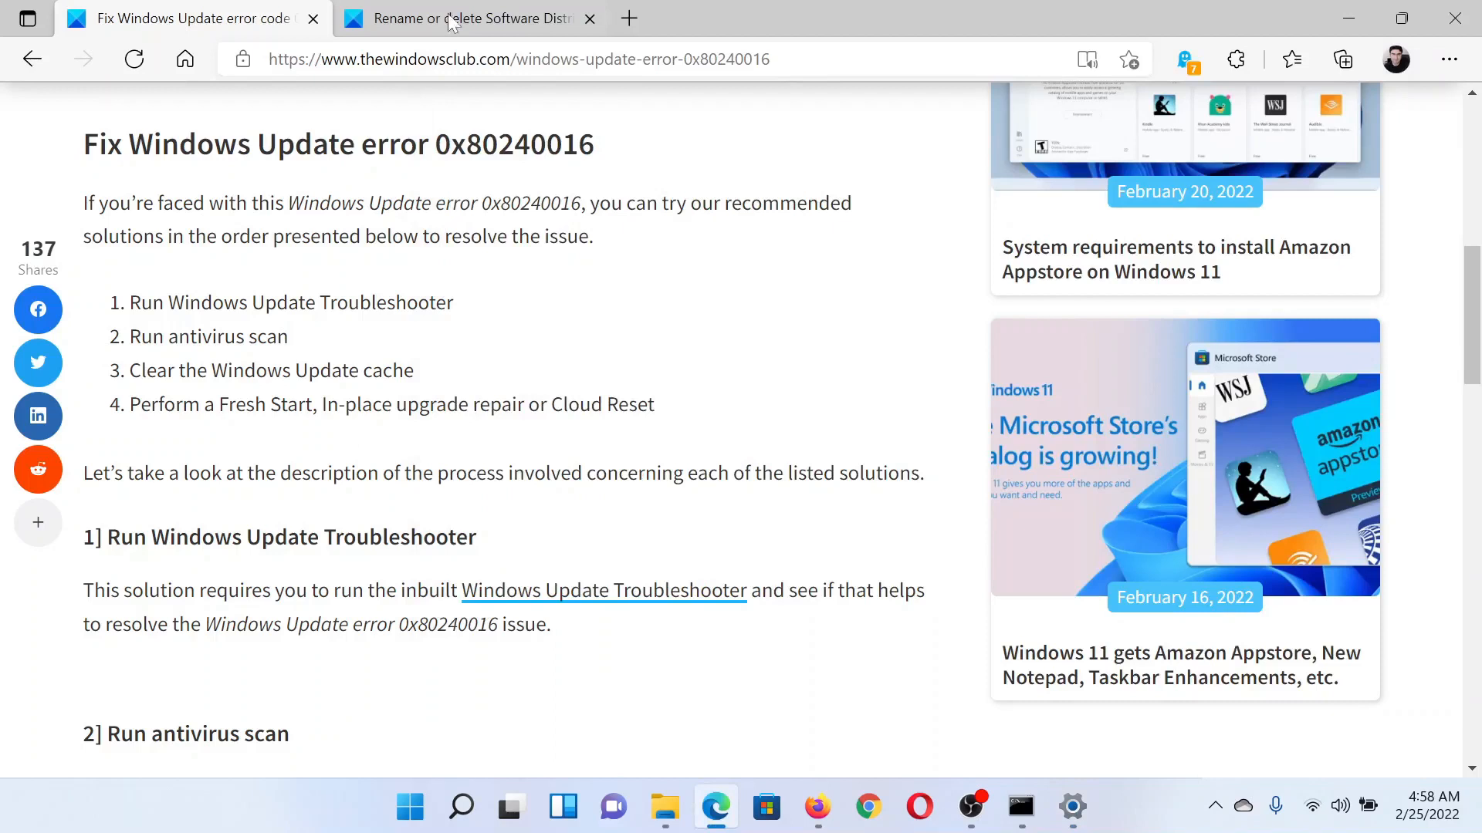
# Switch to the SoftwareDistribution article and launch Command Prompt as administrator via Windows Search 'comm'.
pyautogui.click(463, 18)
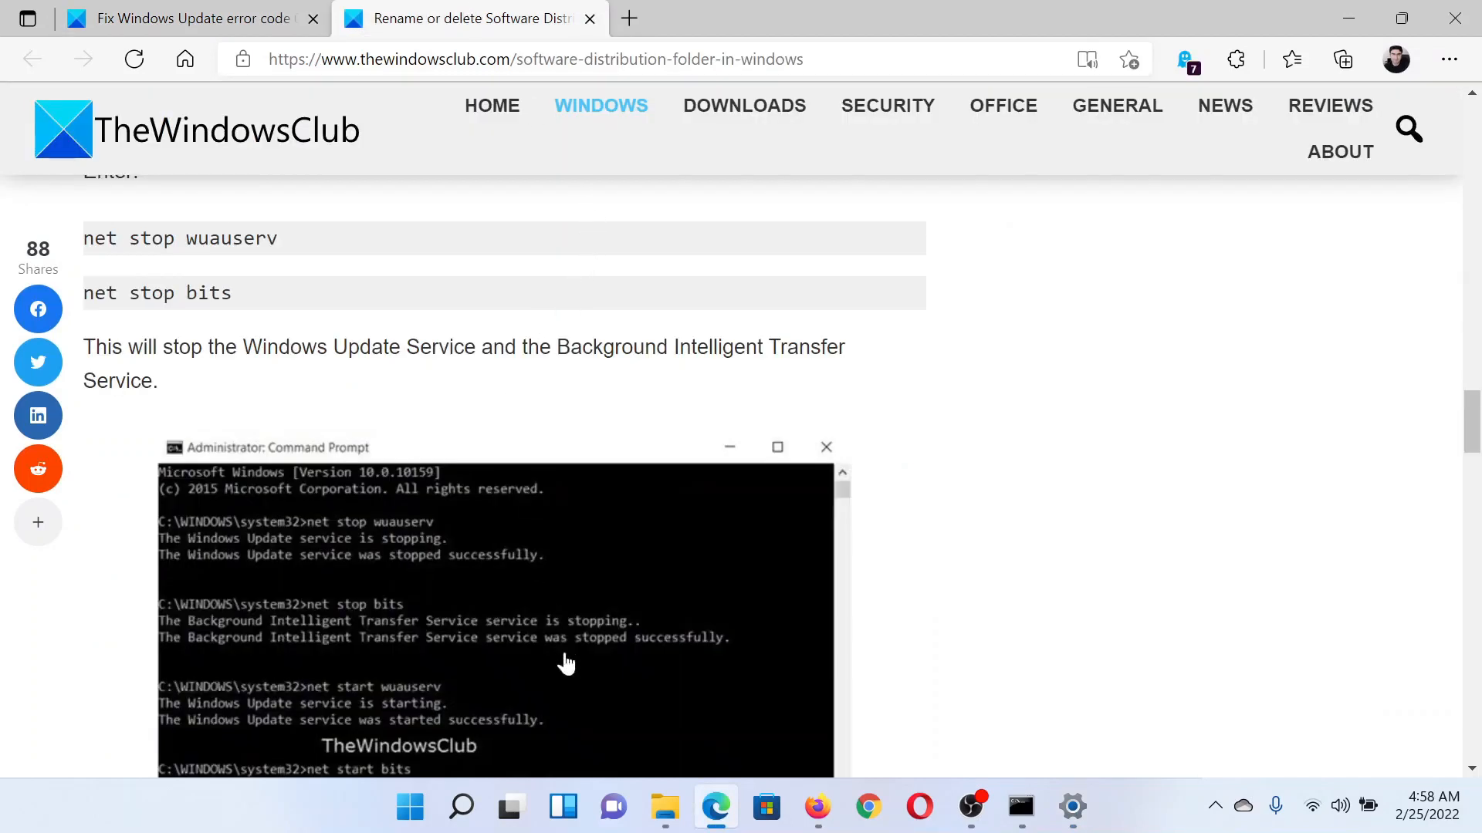
pyautogui.click(461, 807)
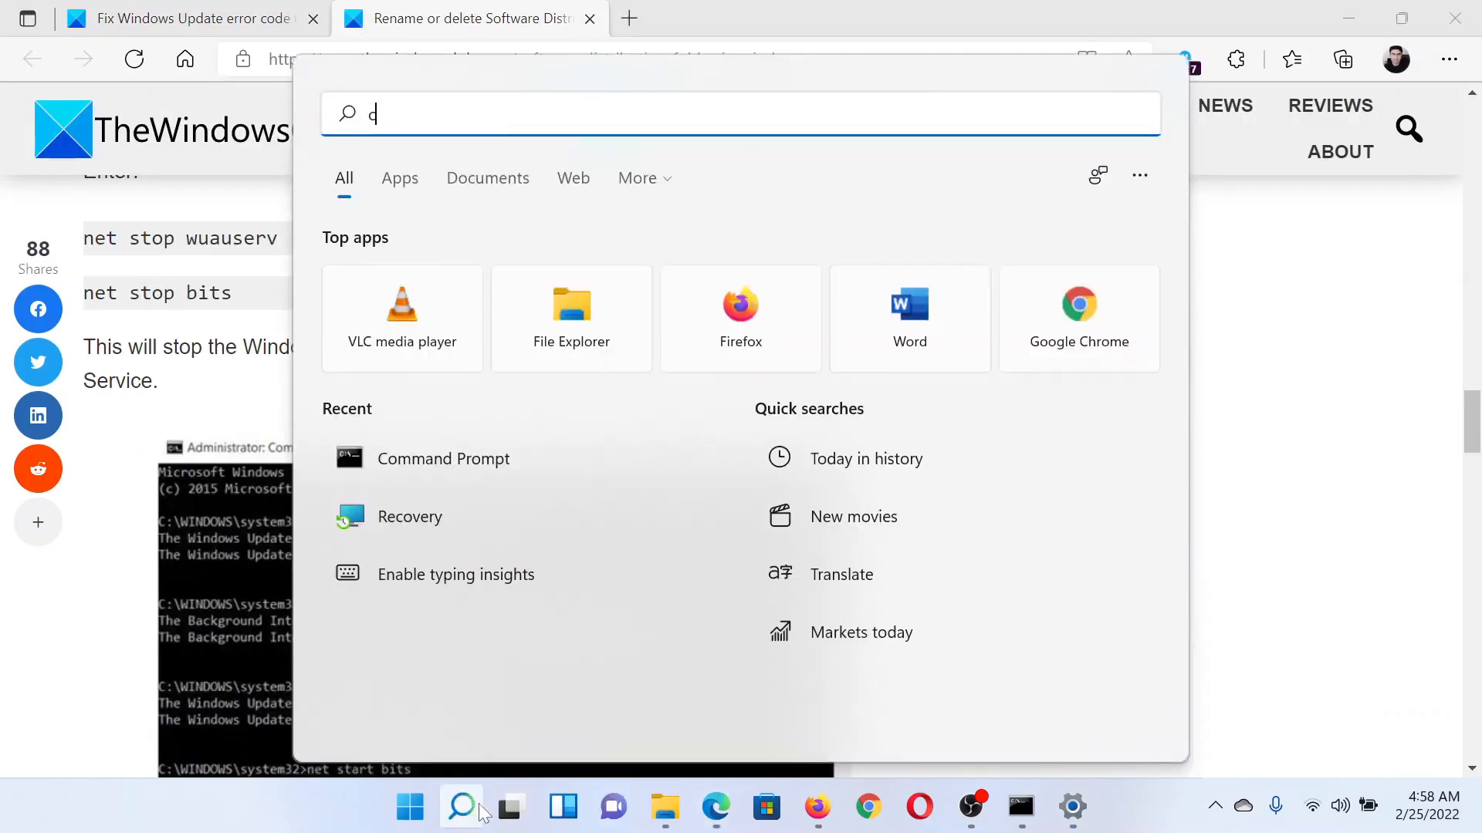
pyautogui.write('omm')
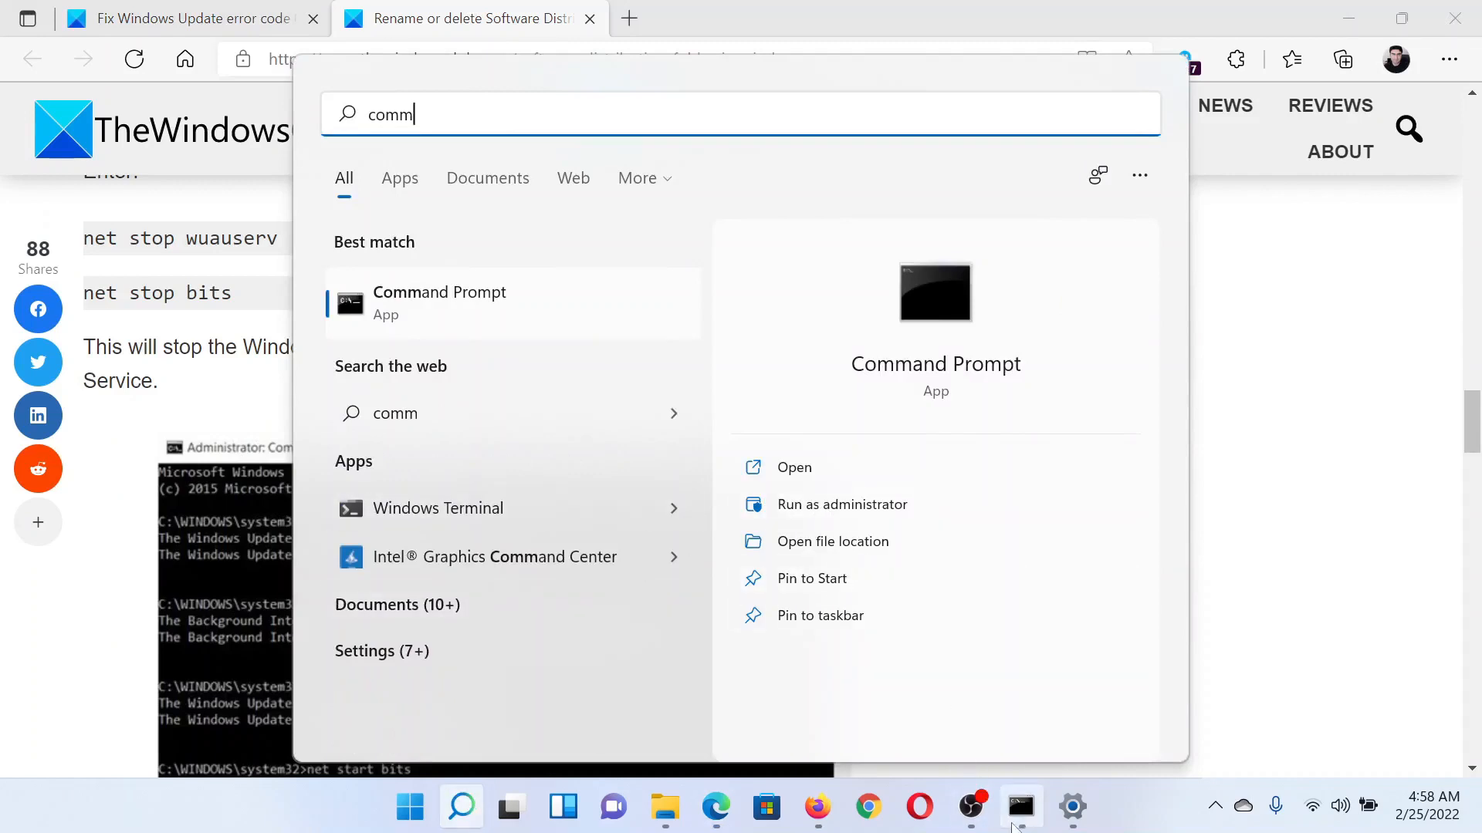
pyautogui.click(841, 503)
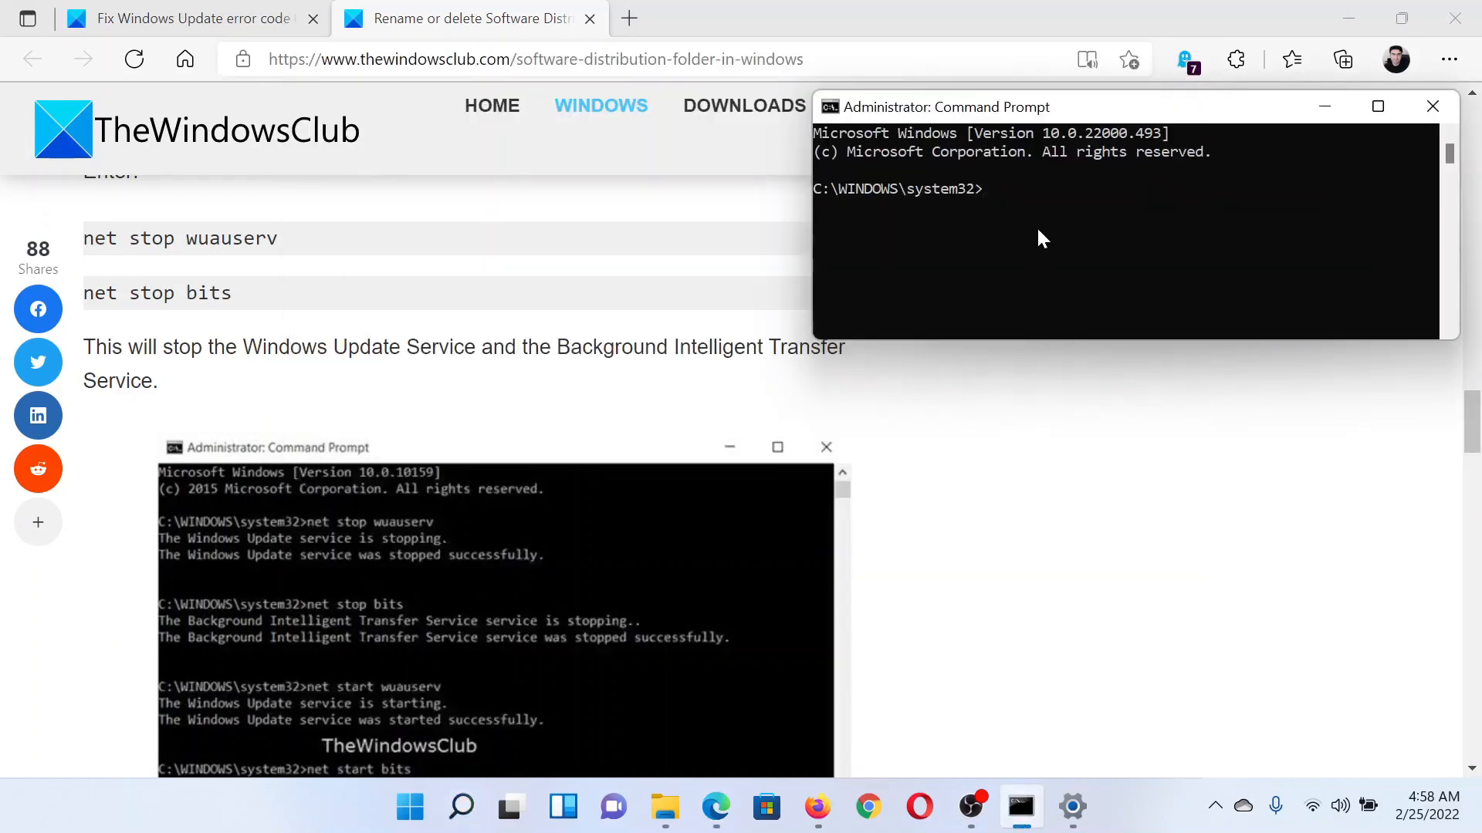
# Copy the C:\Windows\SoftwareDistribution path from the article to use in the Run dialog.
pyautogui.click(189, 18)
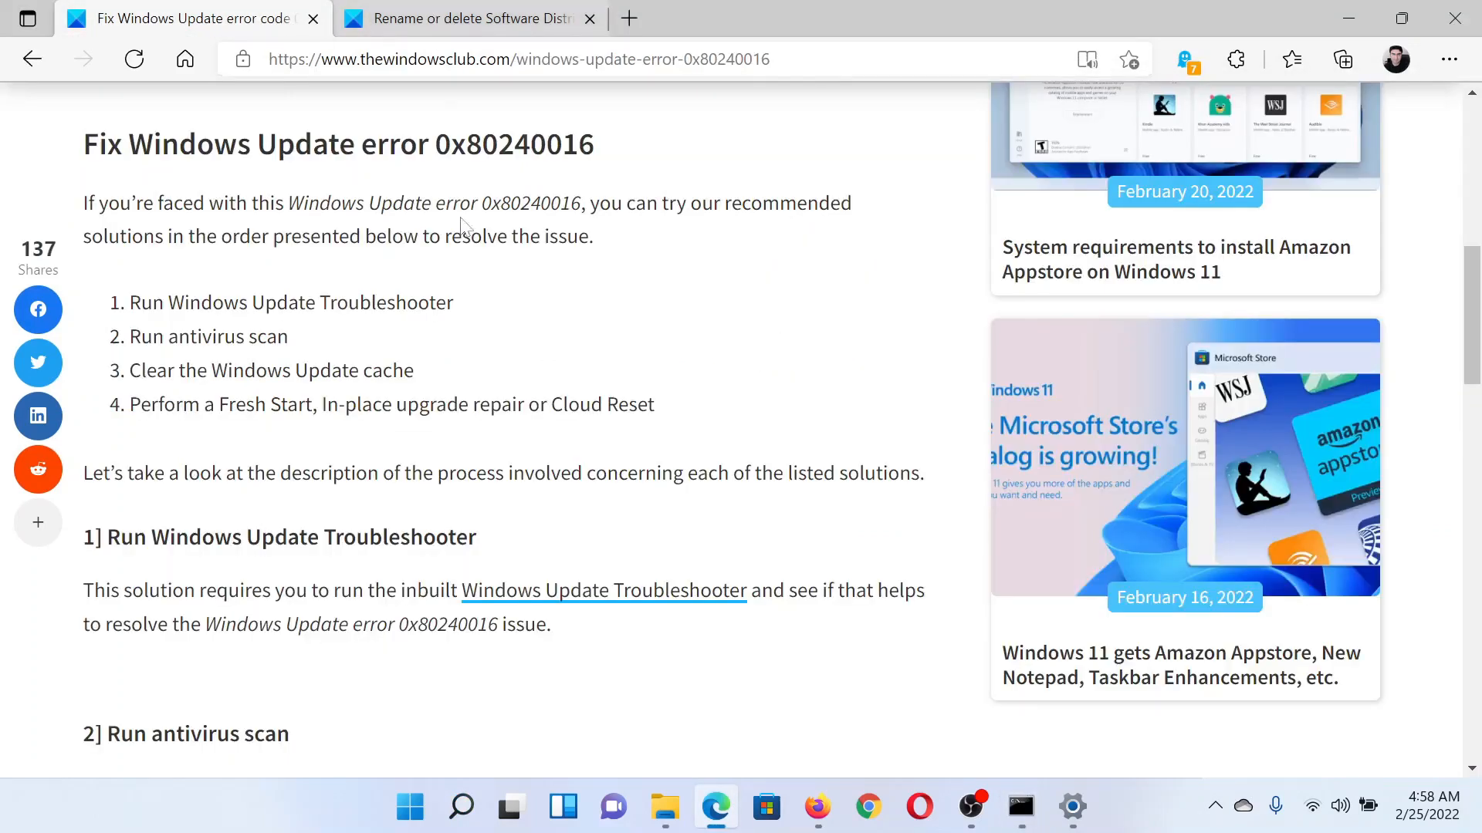
pyautogui.click(463, 17)
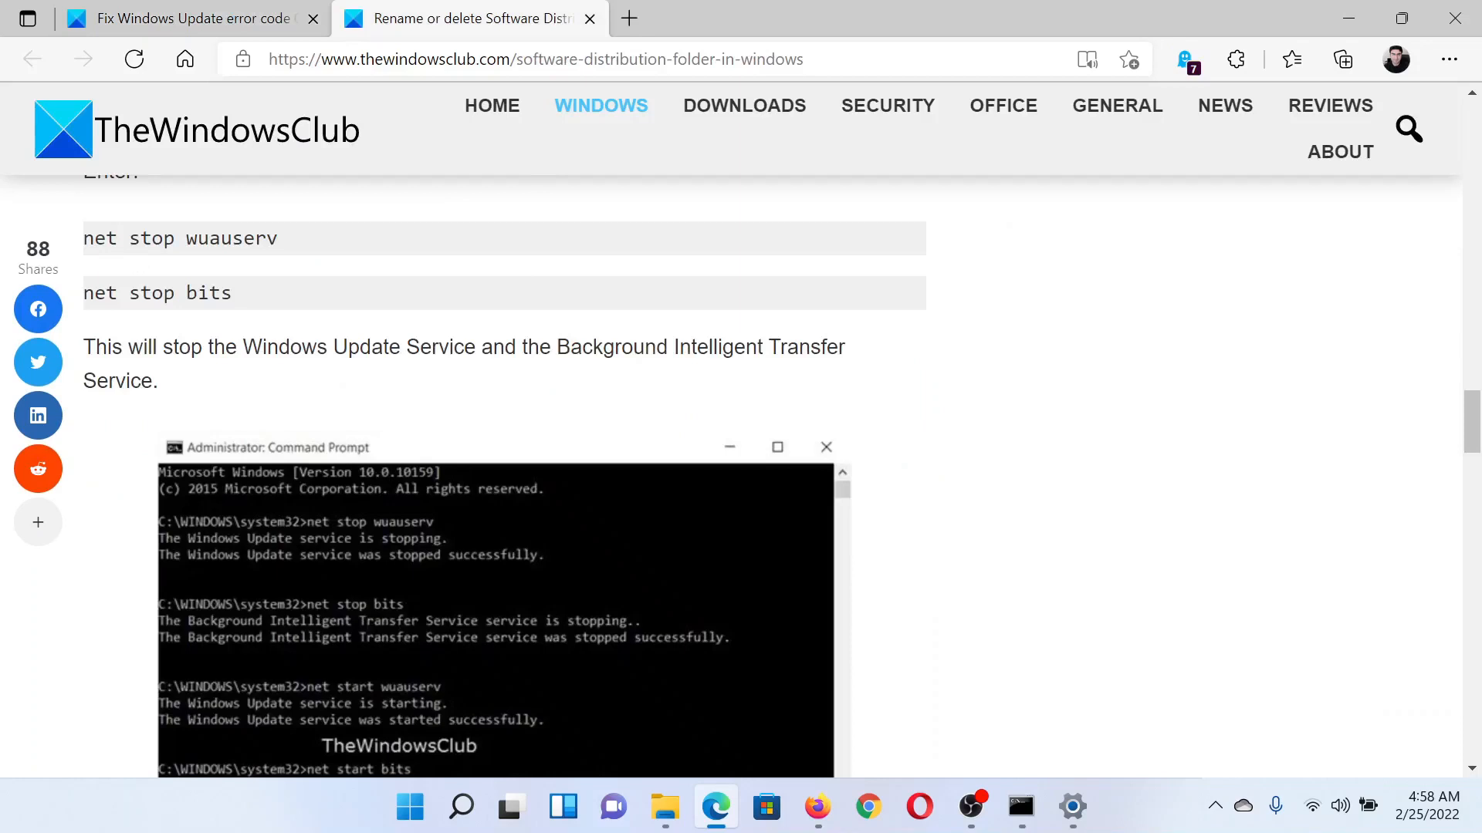
pyautogui.moveTo(85, 238); pyautogui.dragTo(232, 294)
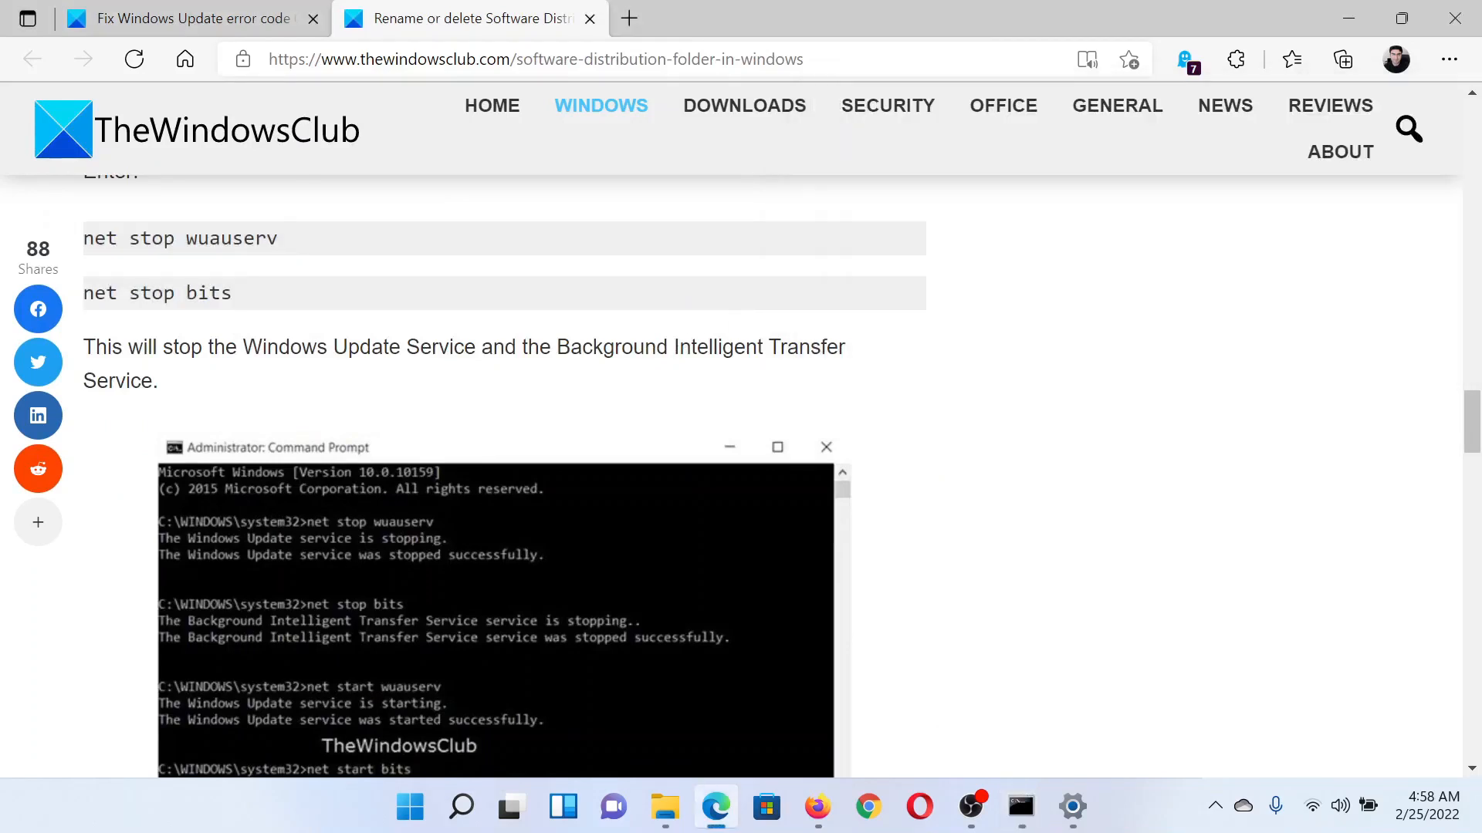
pyautogui.moveTo(619, 489)
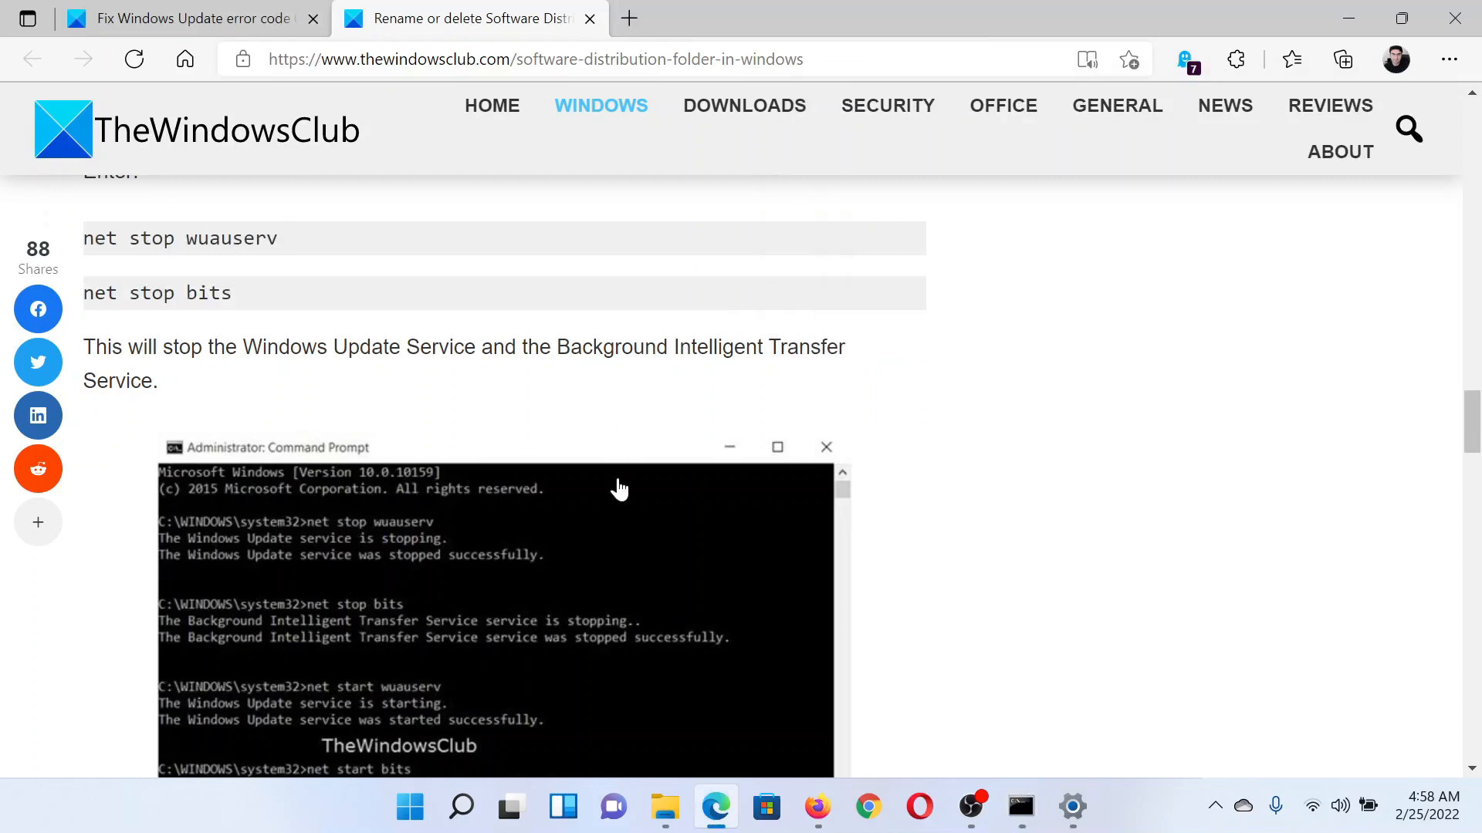
pyautogui.scroll(-3)
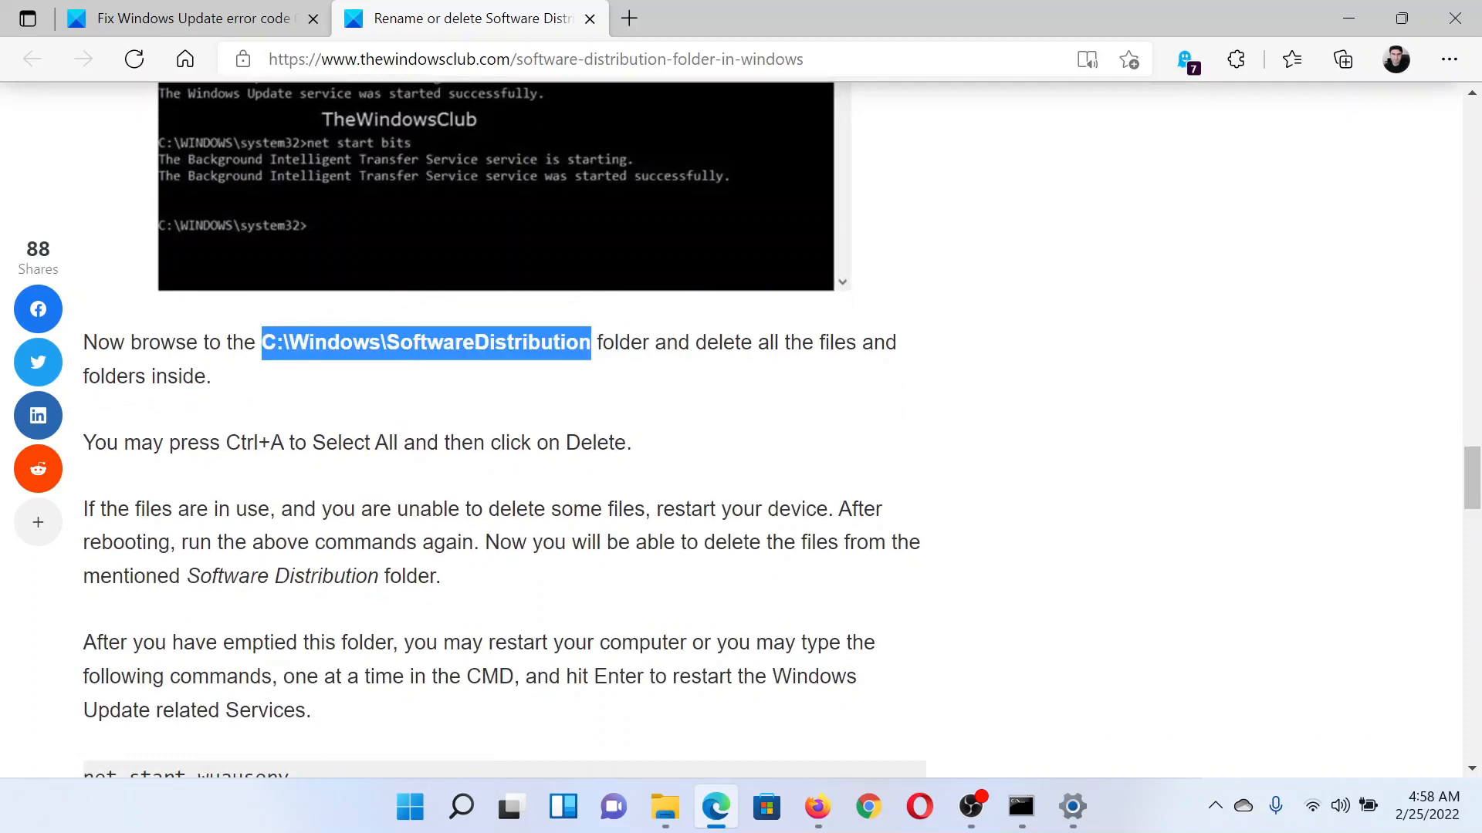
pyautogui.moveTo(624, 395)
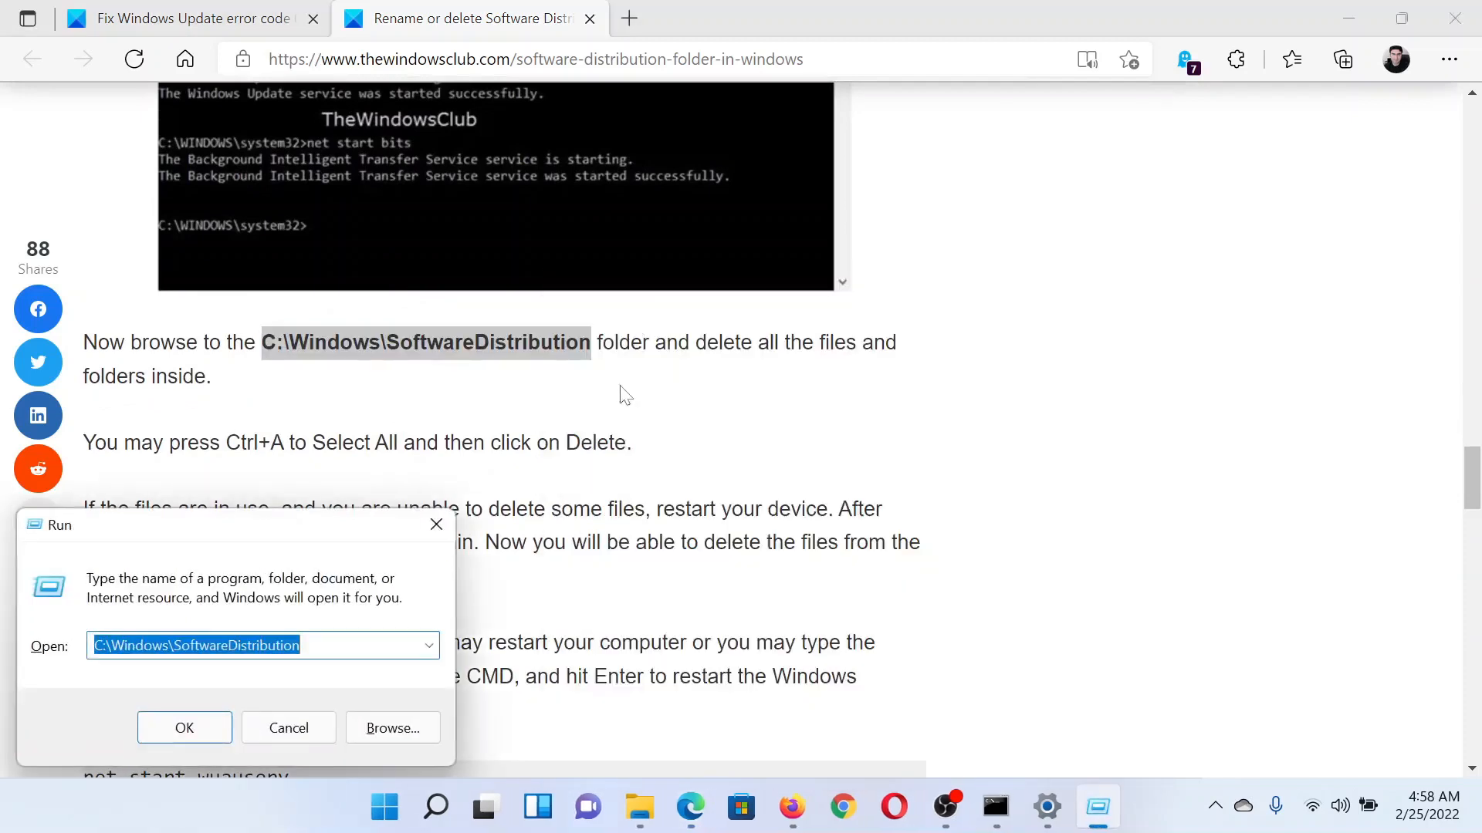
# Delete everything in C:\Windows\SoftwareDistribution, confirming the prompt for all current items.
pyautogui.click(184, 728)
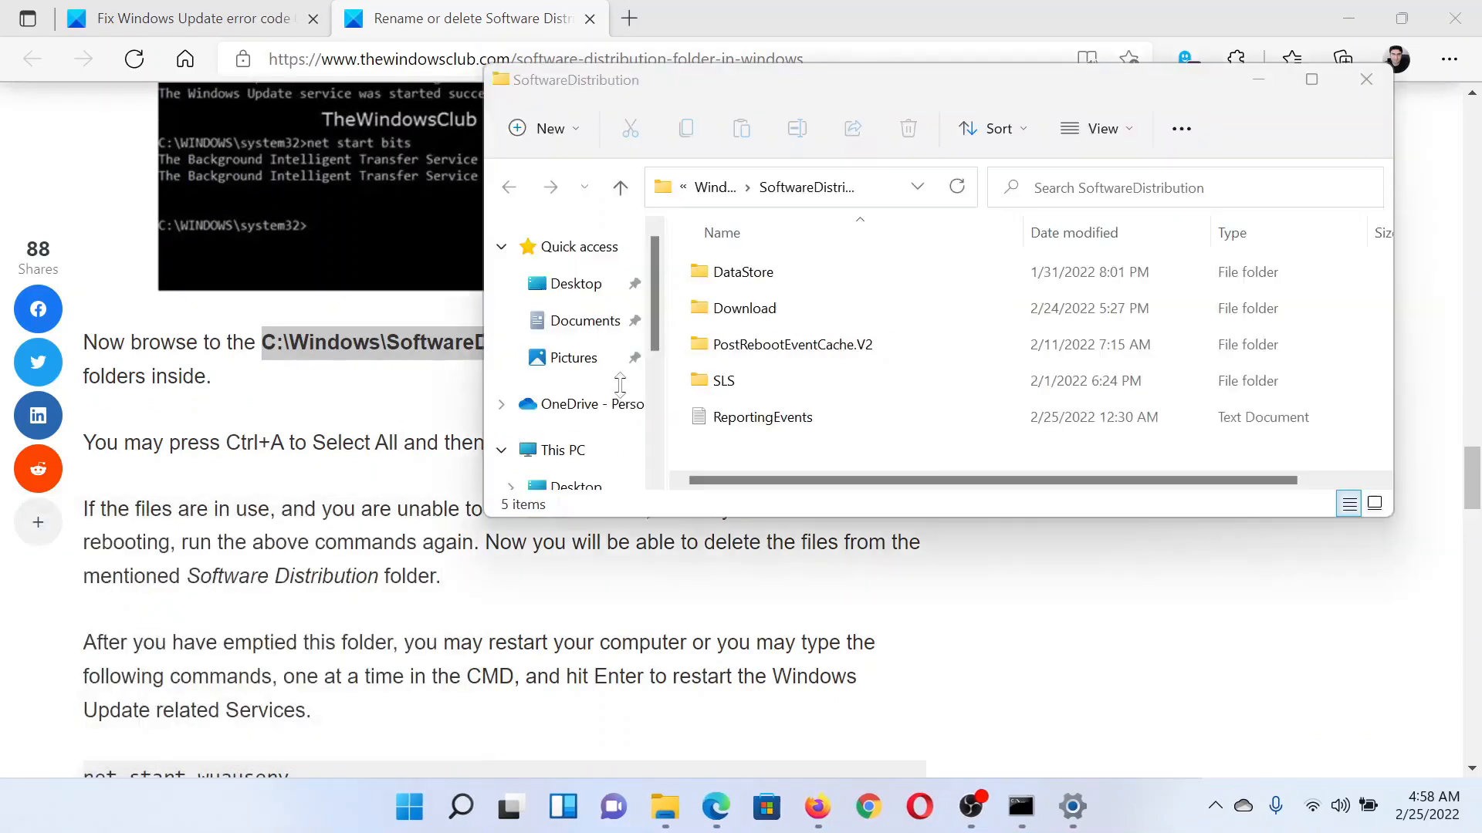
pyautogui.press('ctrl+a')
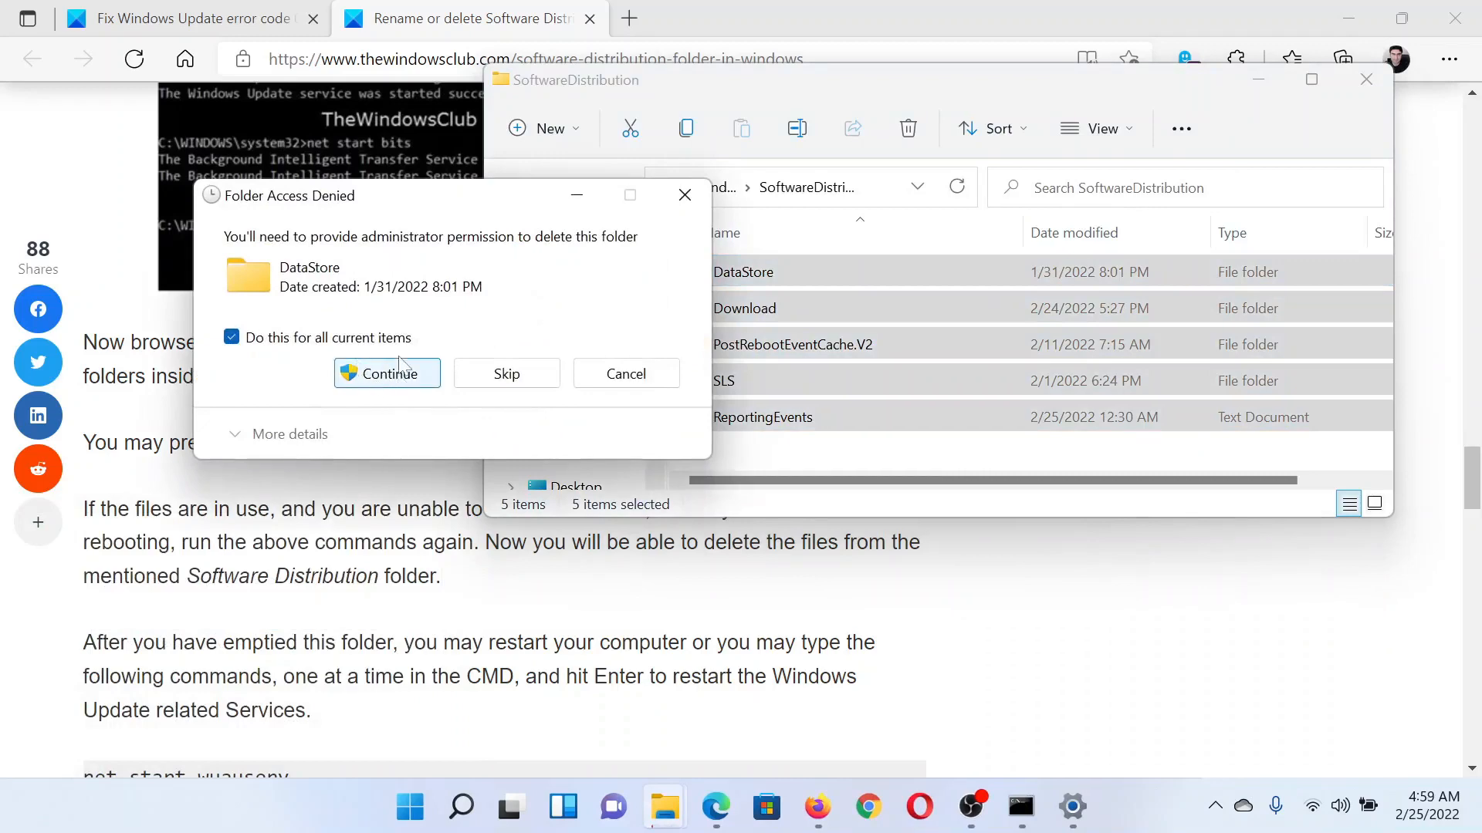
pyautogui.click(387, 374)
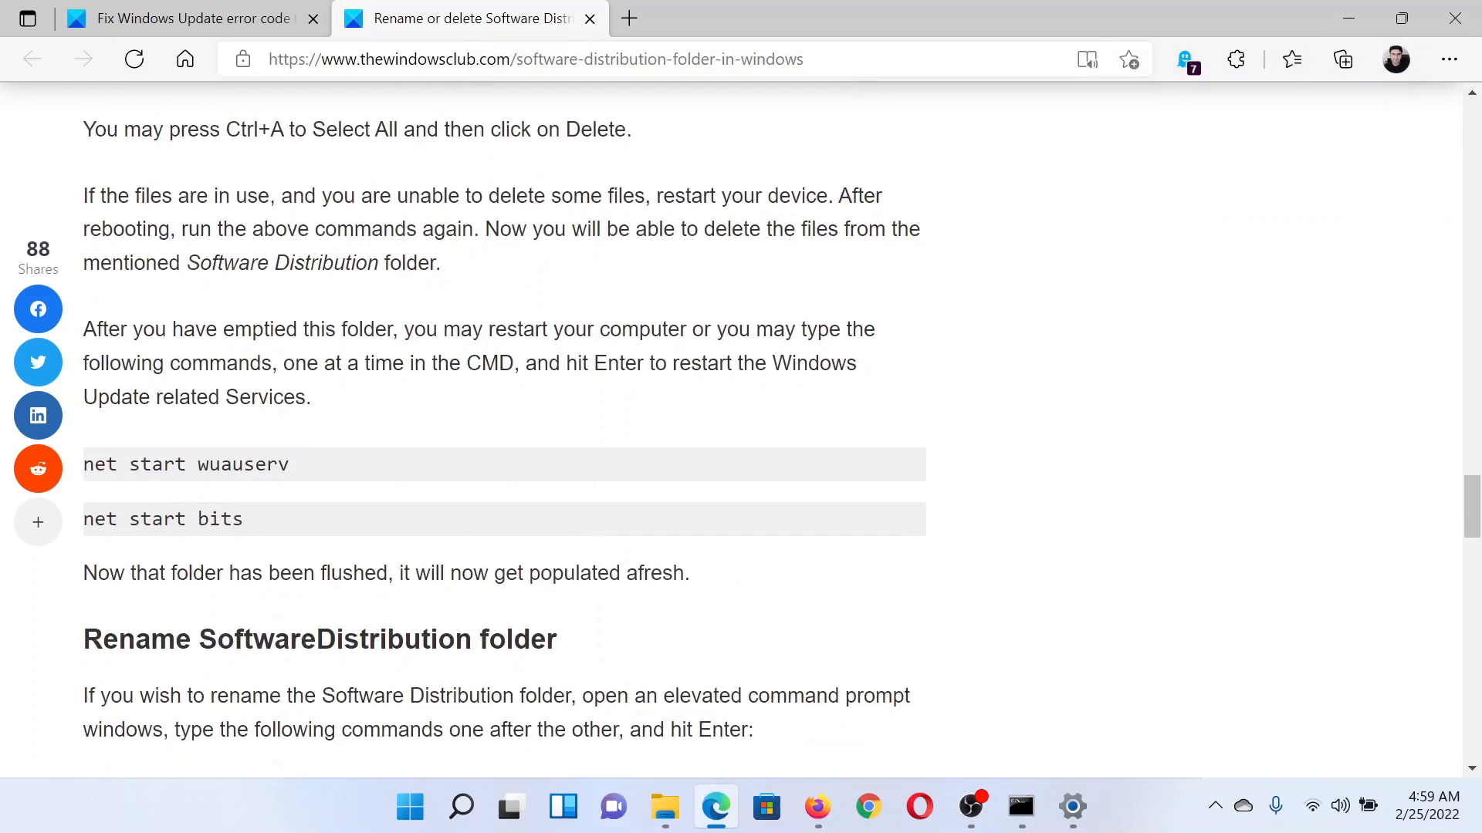
# Return to the first Edge tab with the error 0x80240016 fix article.
pyautogui.rightClick(161, 464)
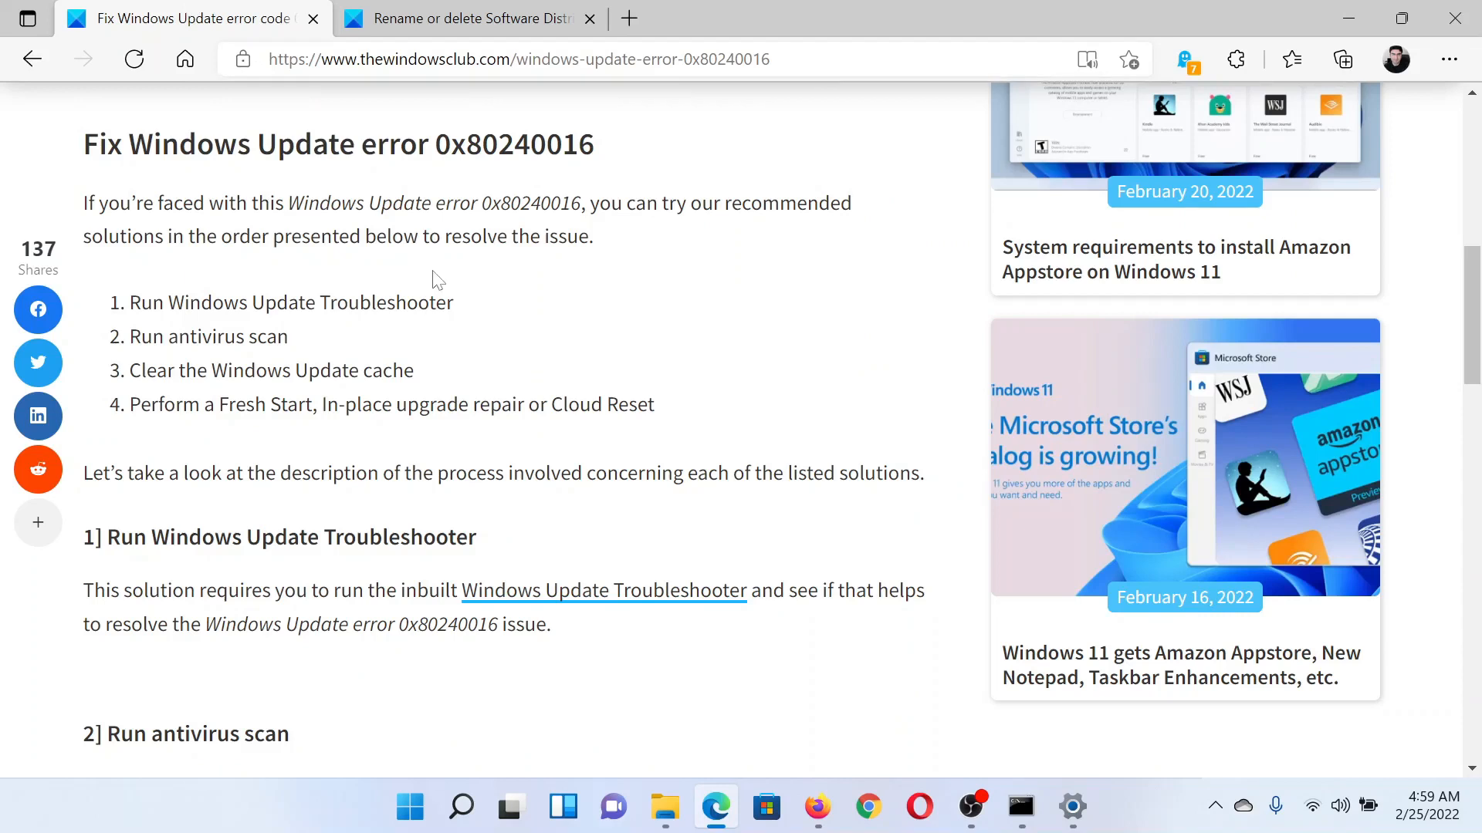
pyautogui.moveTo(477, 431)
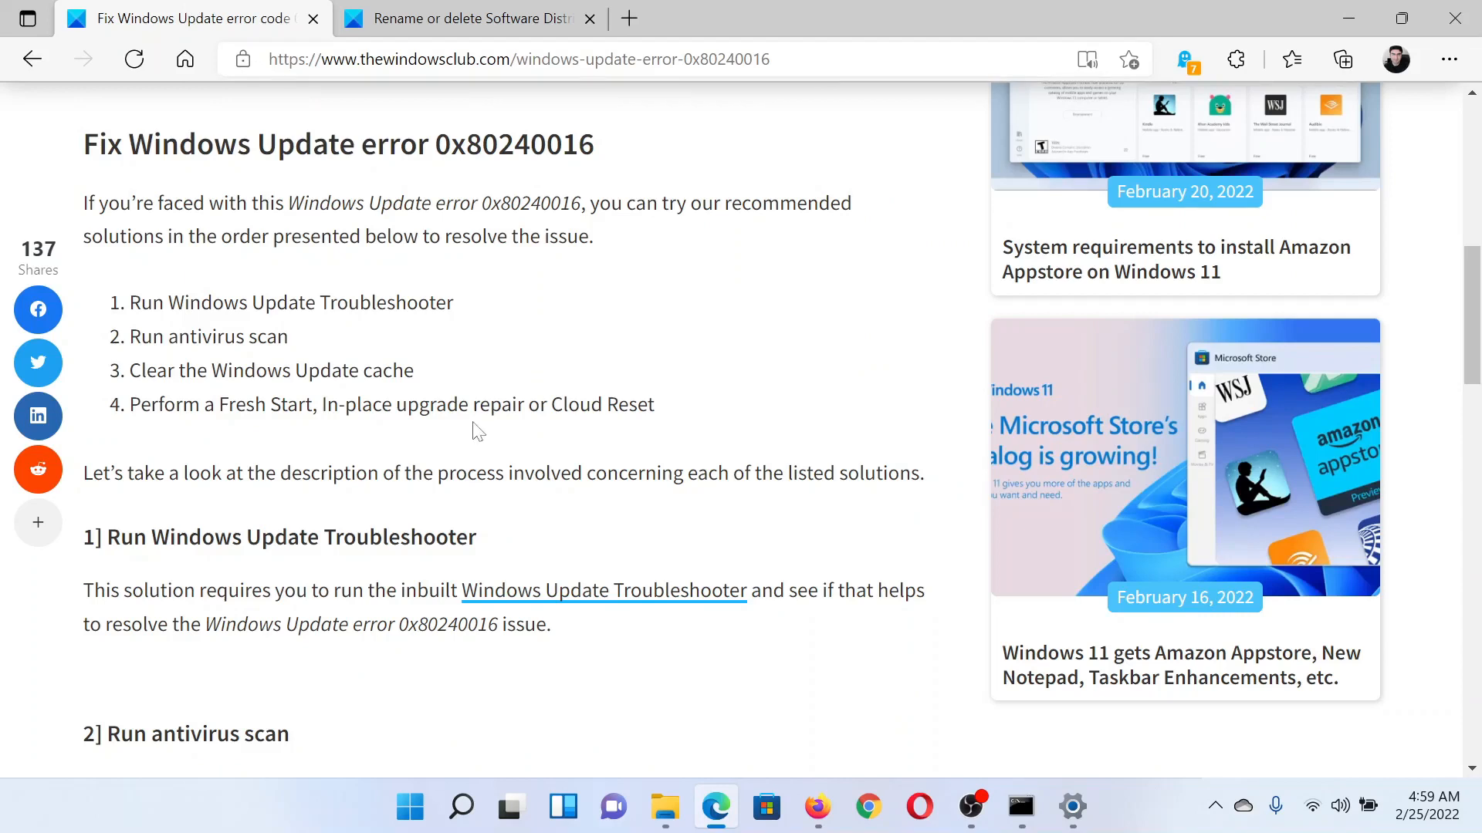
pyautogui.moveTo(329, 447)
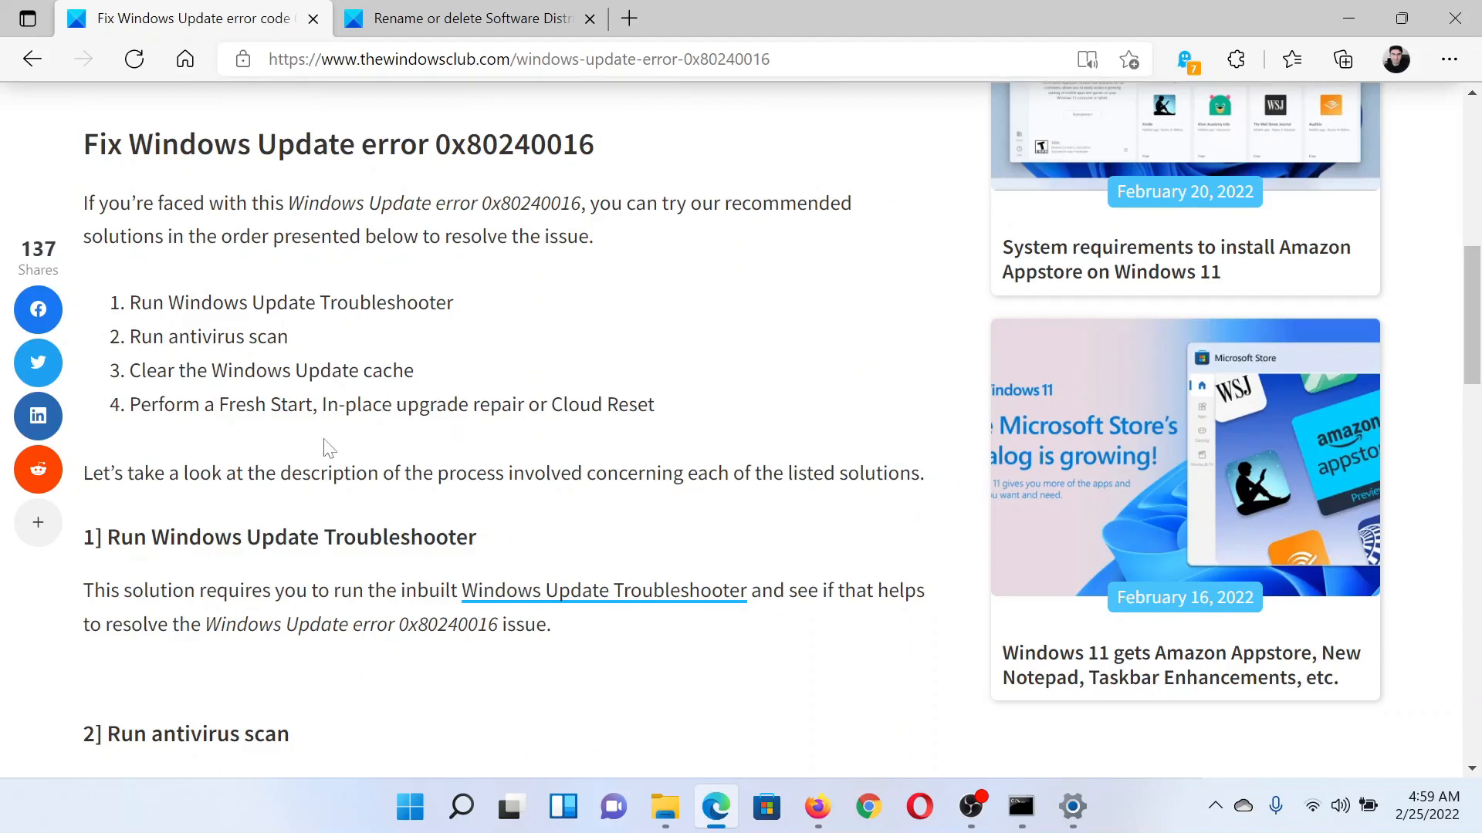
pyautogui.moveTo(1323, 412)
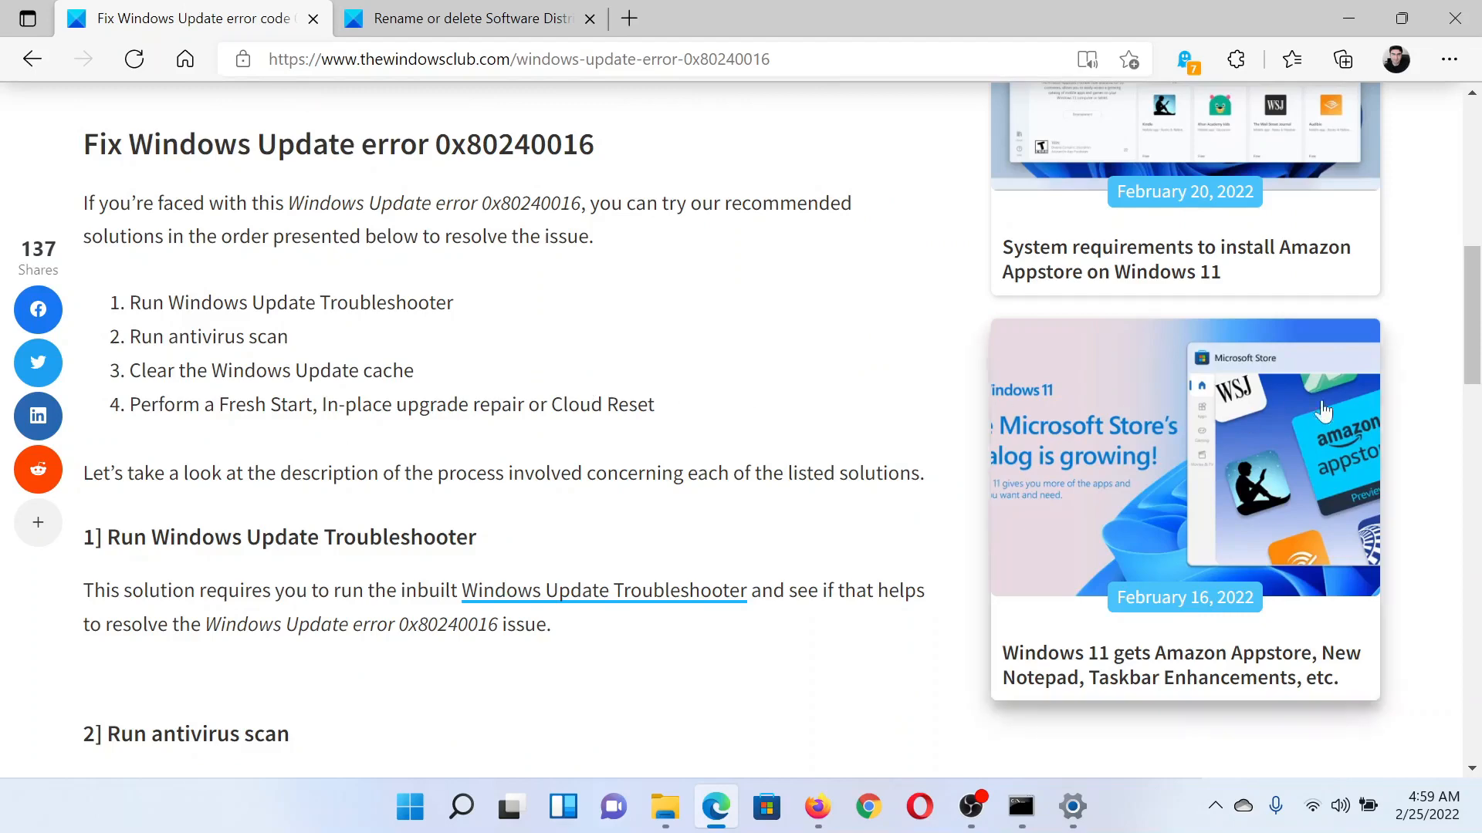